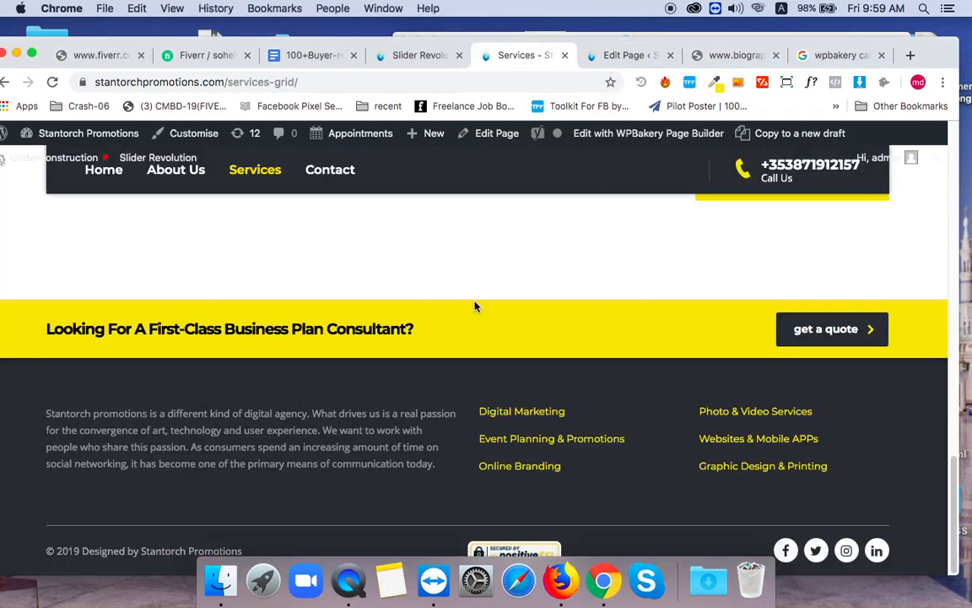
pyautogui.moveTo(273, 341)
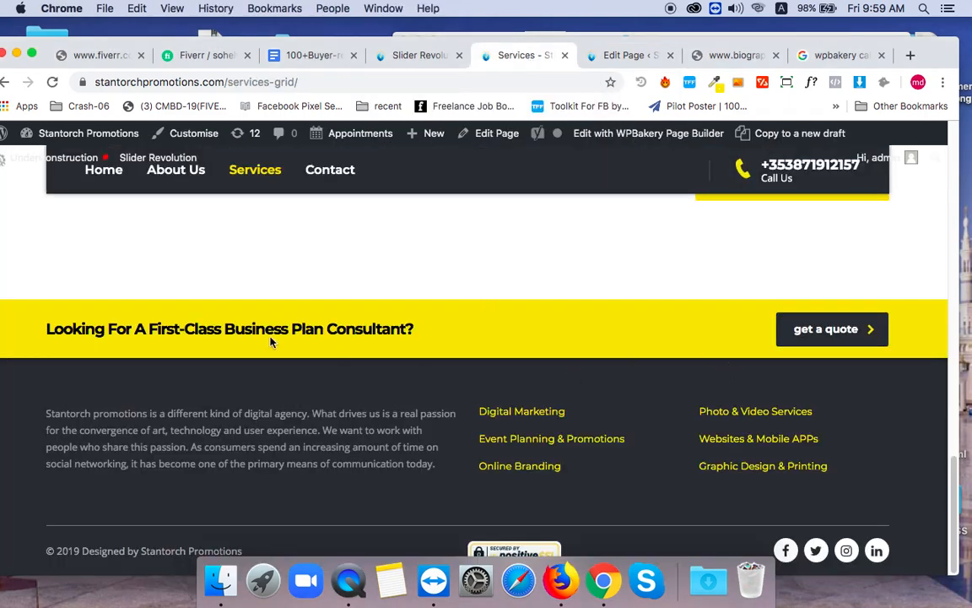
pyautogui.moveTo(859, 338)
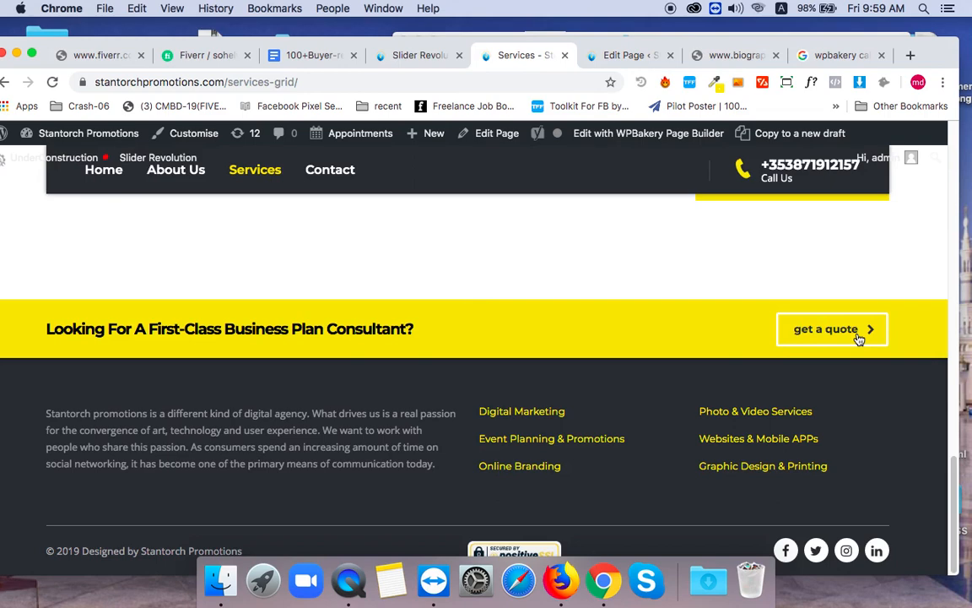
pyautogui.moveTo(814, 346)
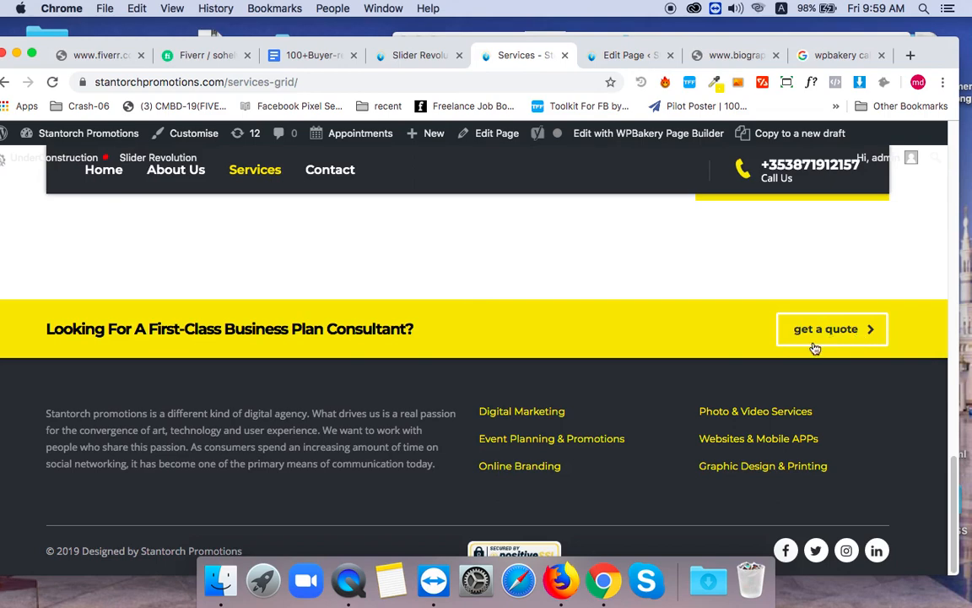
pyautogui.moveTo(398, 317)
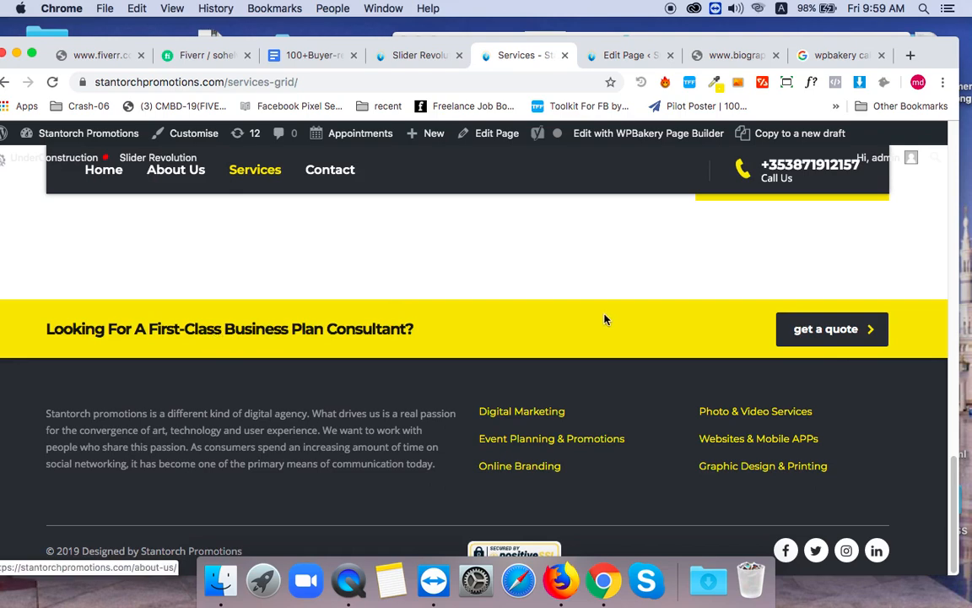
# Switch to the Services page editor and open the Call to Action element's settings
pyautogui.click(625, 54)
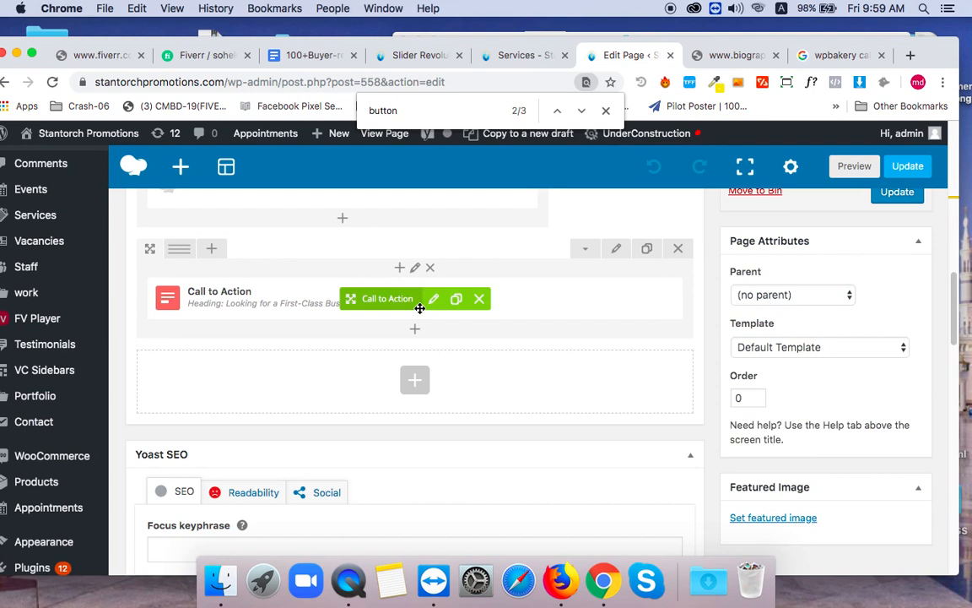
pyautogui.click(432, 297)
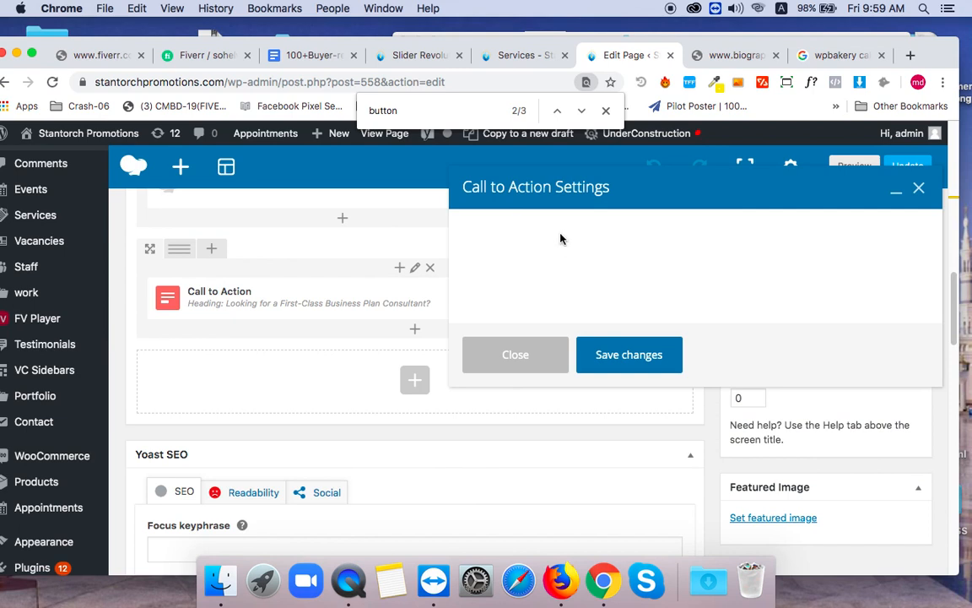
pyautogui.moveTo(508, 327)
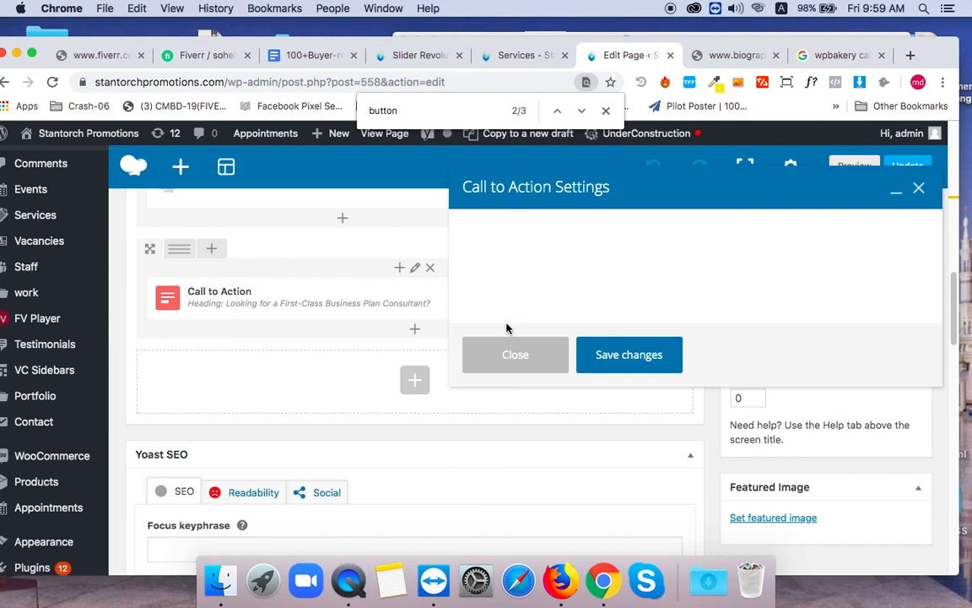
pyautogui.moveTo(572, 297)
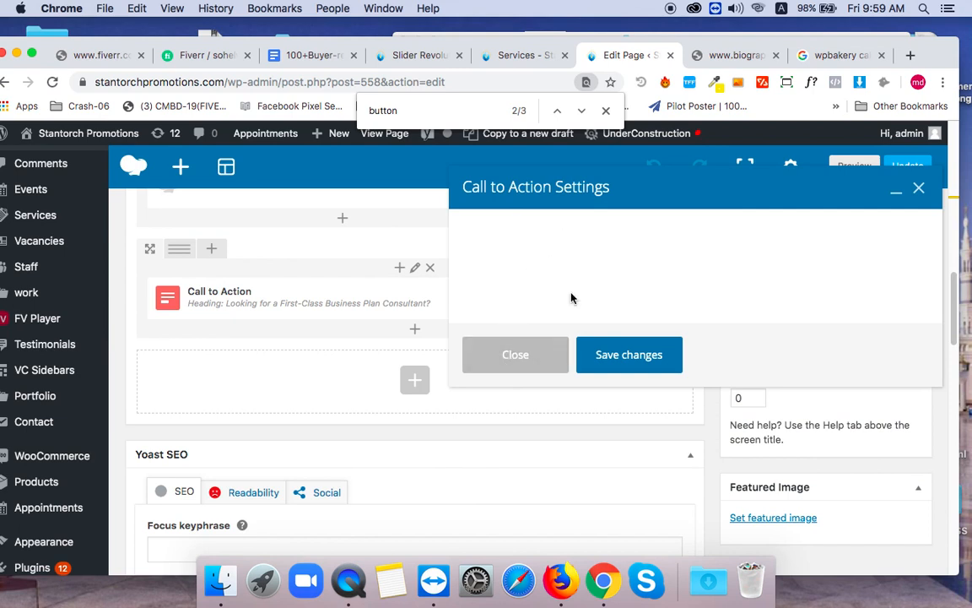
pyautogui.moveTo(500, 71)
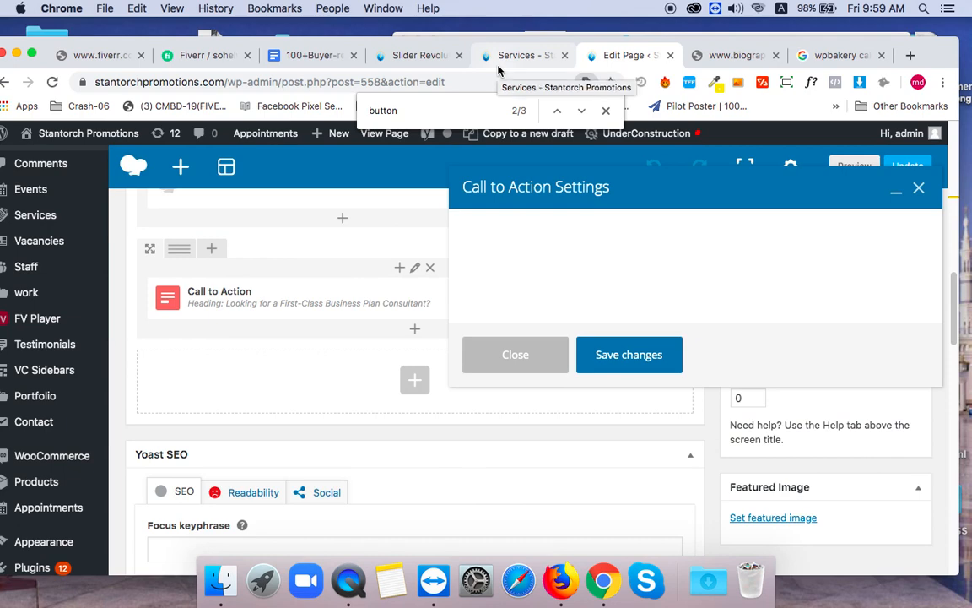
pyautogui.moveTo(549, 287)
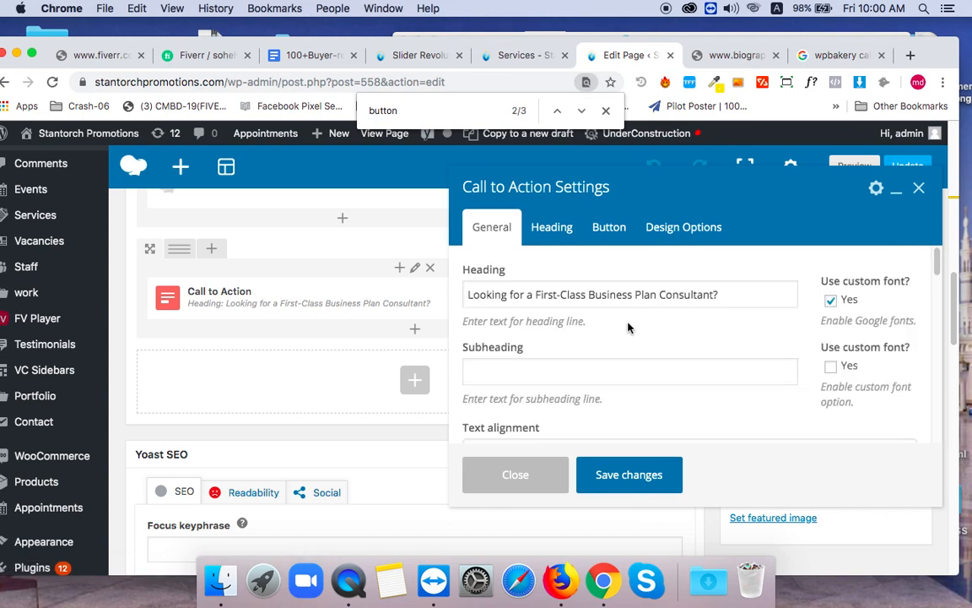
pyautogui.scroll(-3)
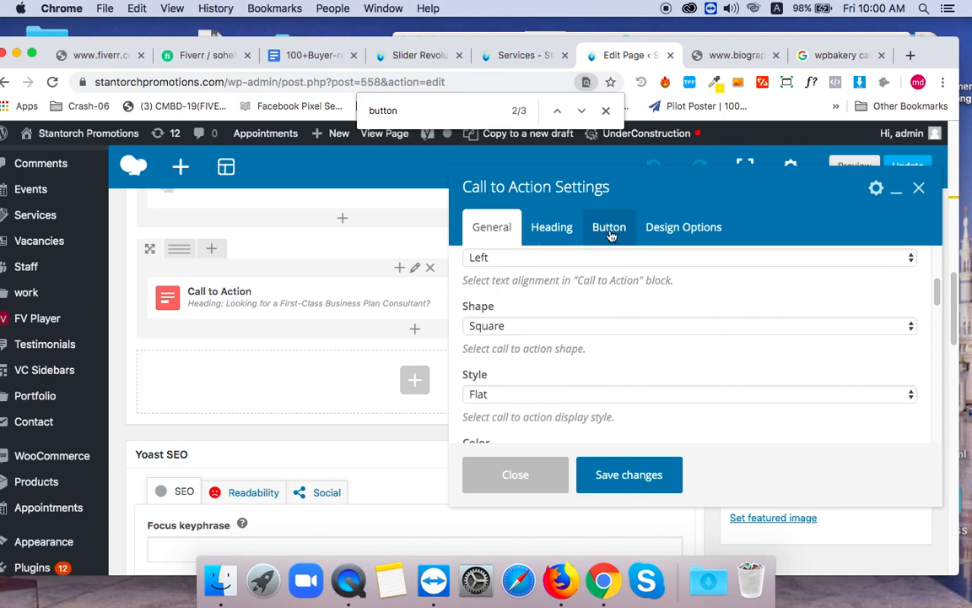
pyautogui.moveTo(597, 243)
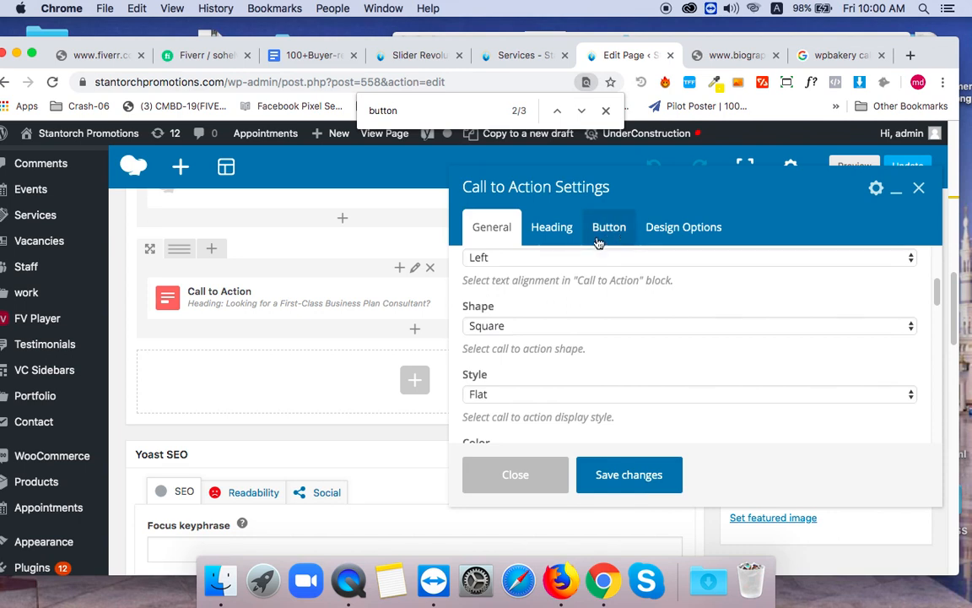
pyautogui.click(608, 227)
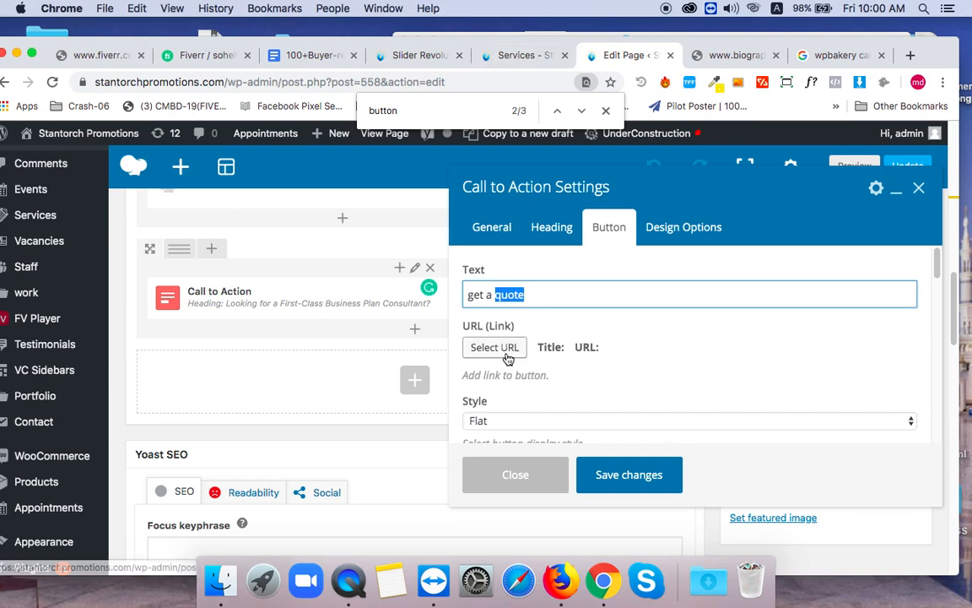
pyautogui.click(495, 348)
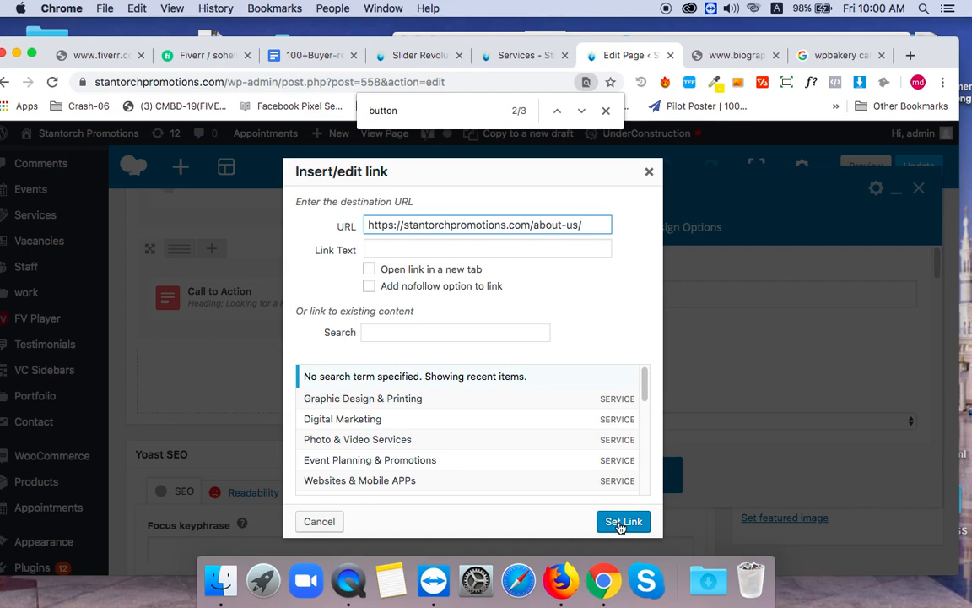
# Apply the About Us link and confirm the heading's link also points to About Us
pyautogui.click(623, 520)
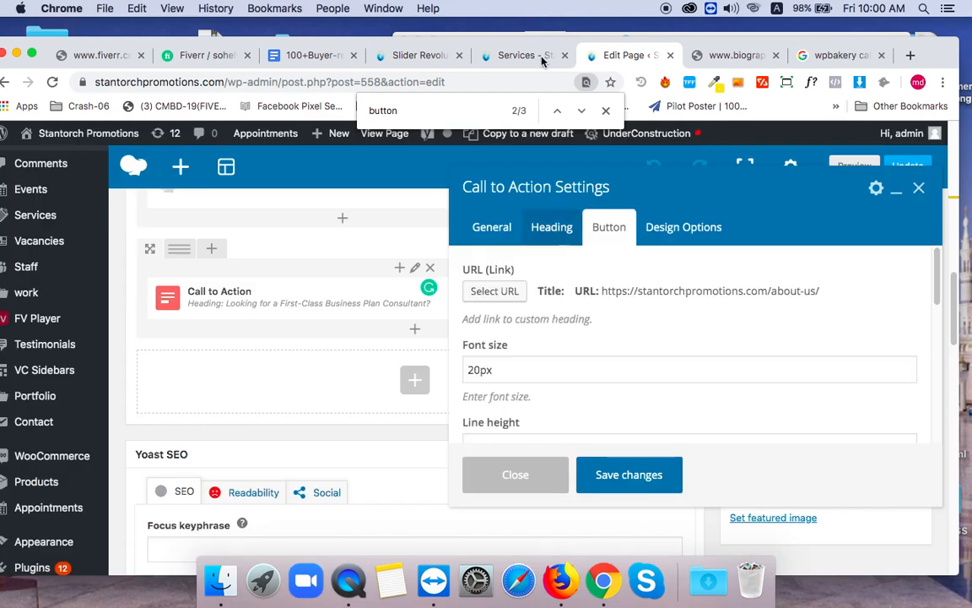
pyautogui.click(551, 226)
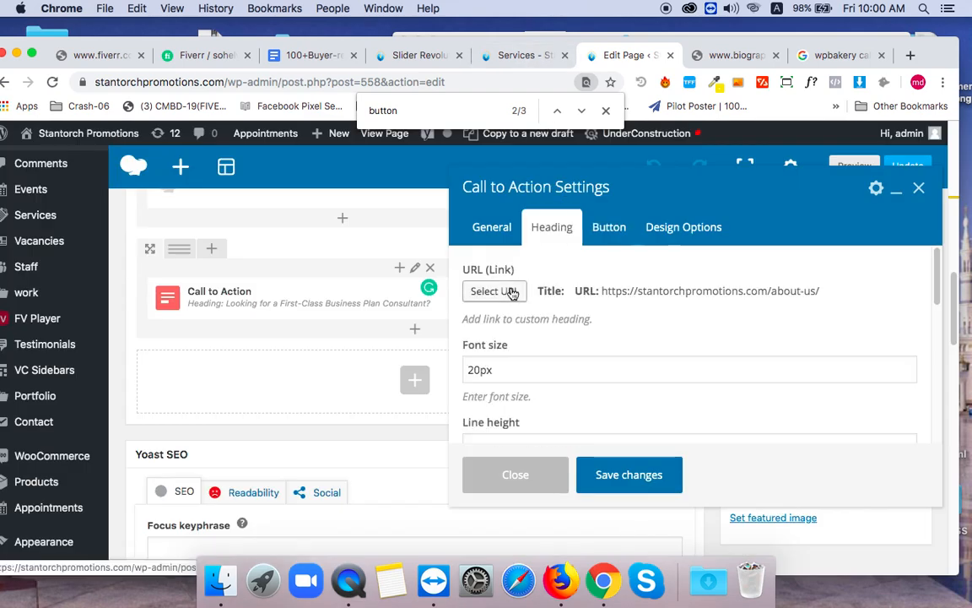
pyautogui.click(493, 290)
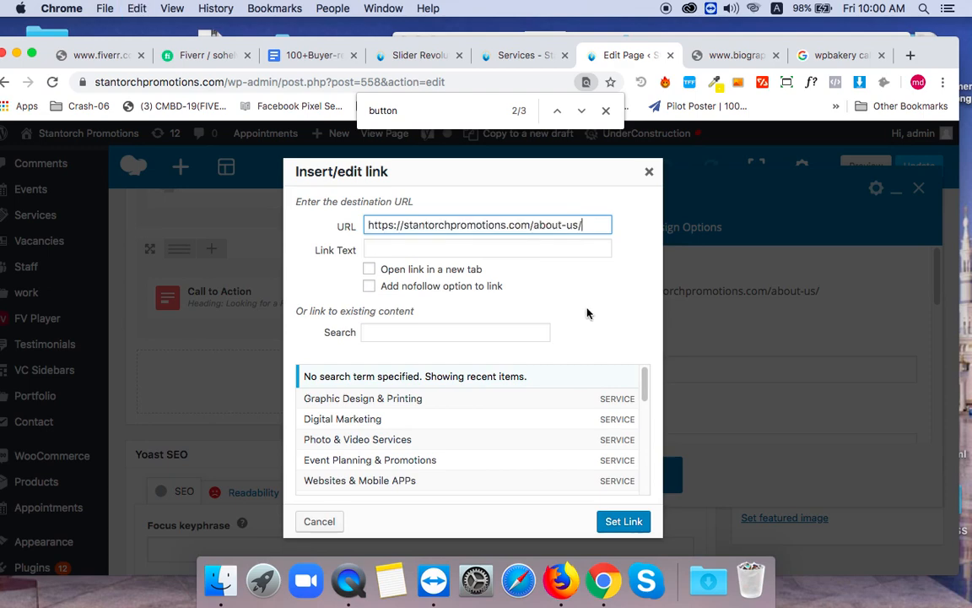
pyautogui.click(623, 520)
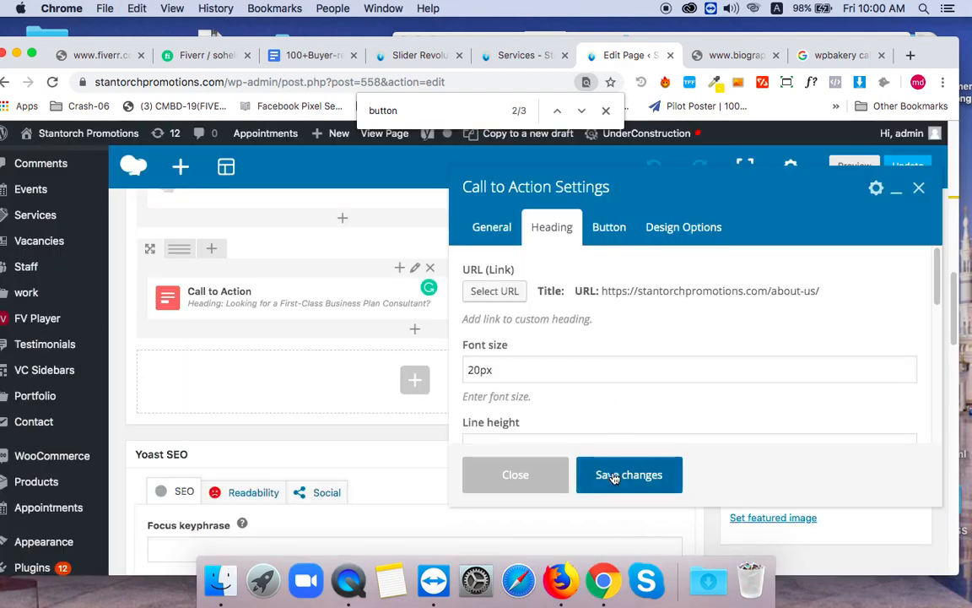
# Save the Call to Action settings and return to the live Services page
pyautogui.click(629, 475)
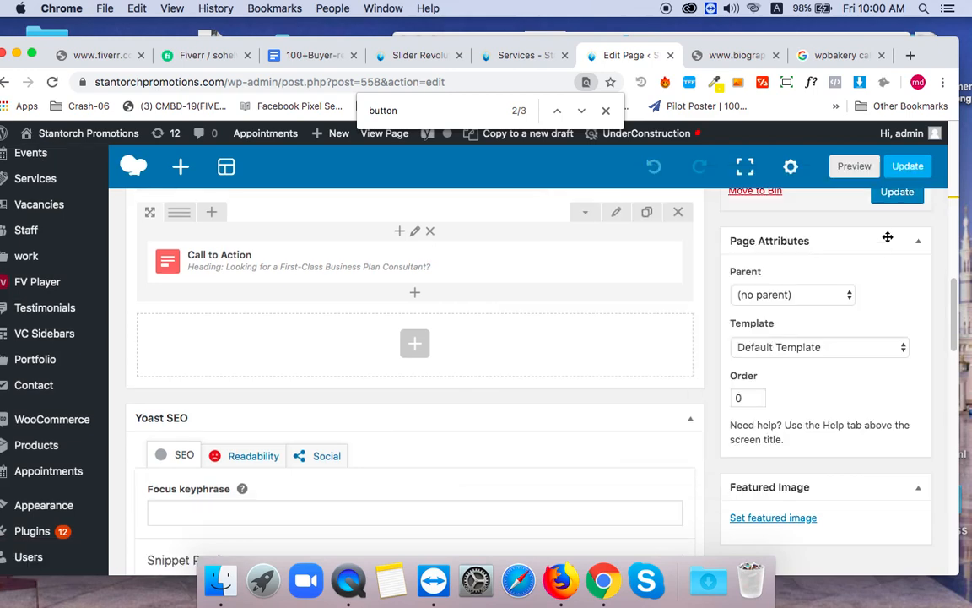
pyautogui.click(520, 54)
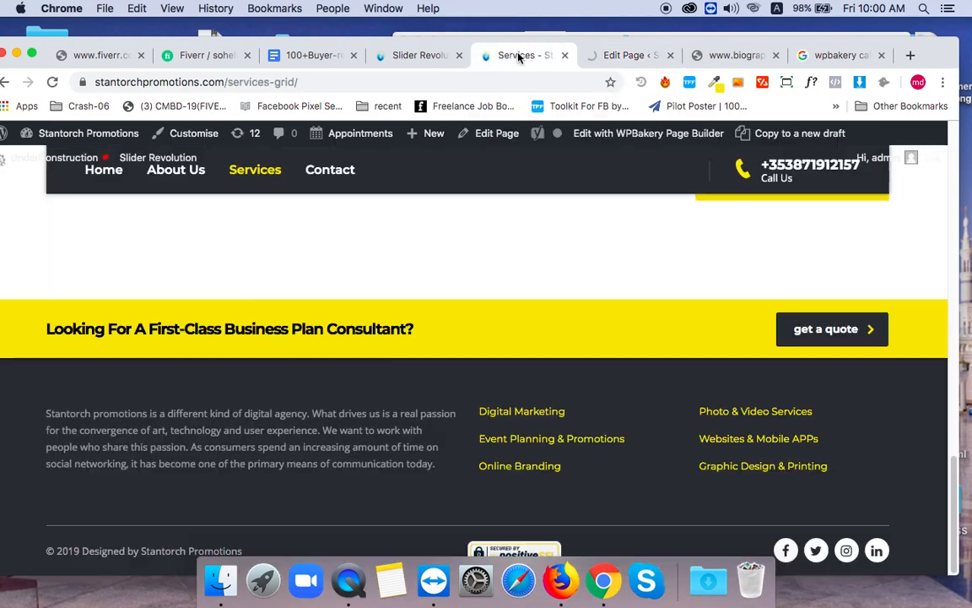
pyautogui.moveTo(255, 169)
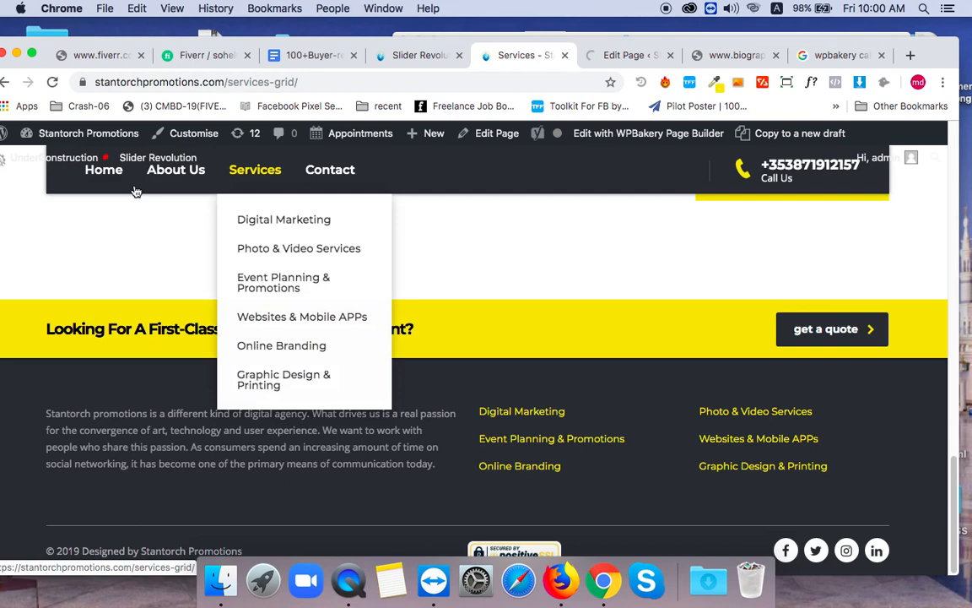